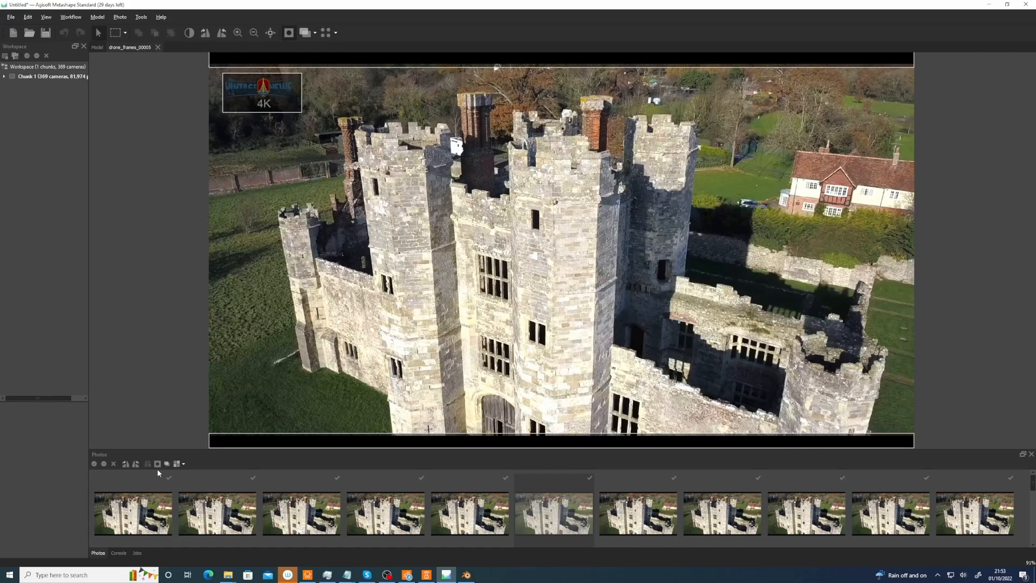
- Align photos at Highest accuracy with Estimated reference preselection, without resetting the current alignment
left_click(158, 464)
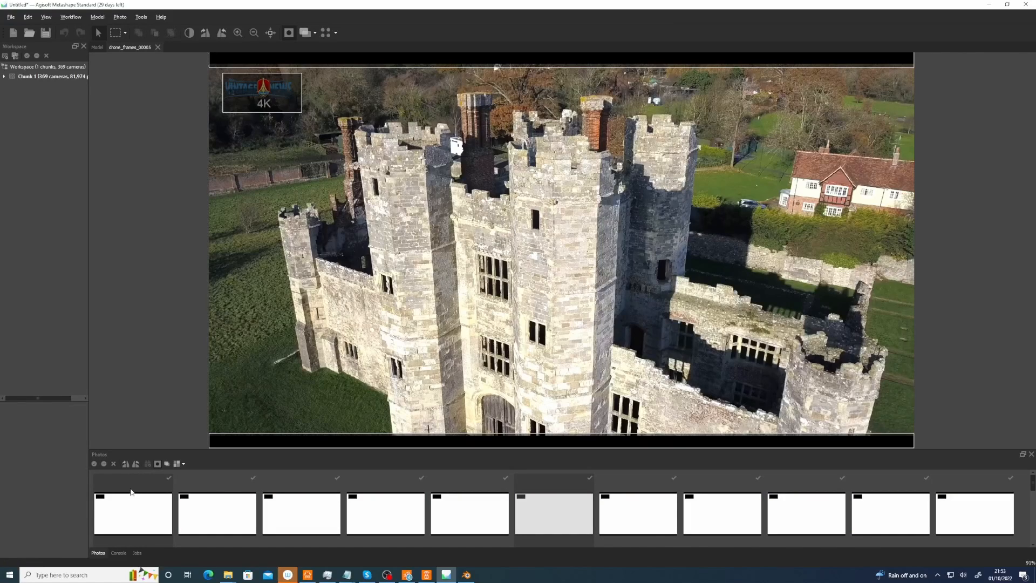
mouse_move(250, 182)
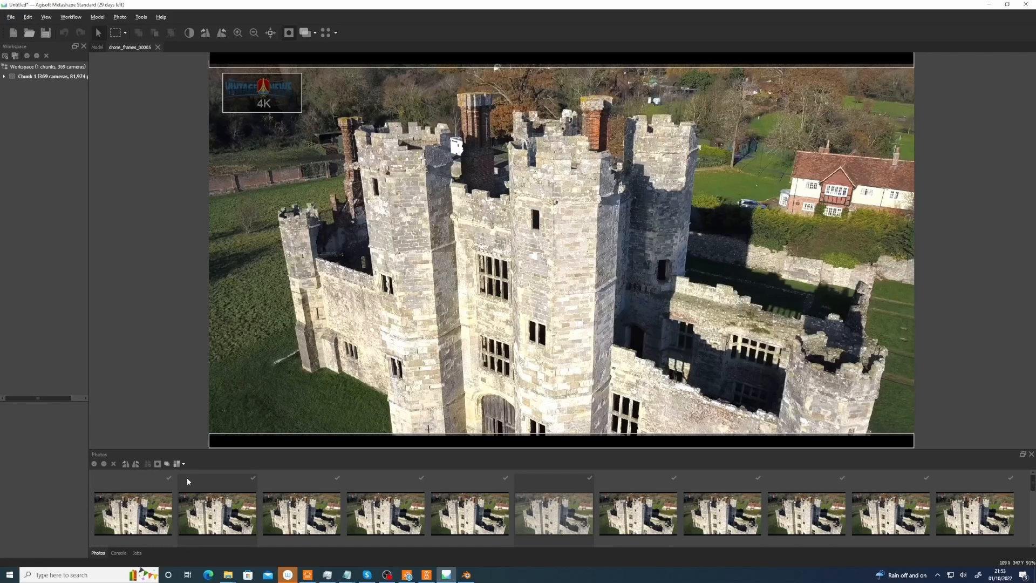
left_click(72, 16)
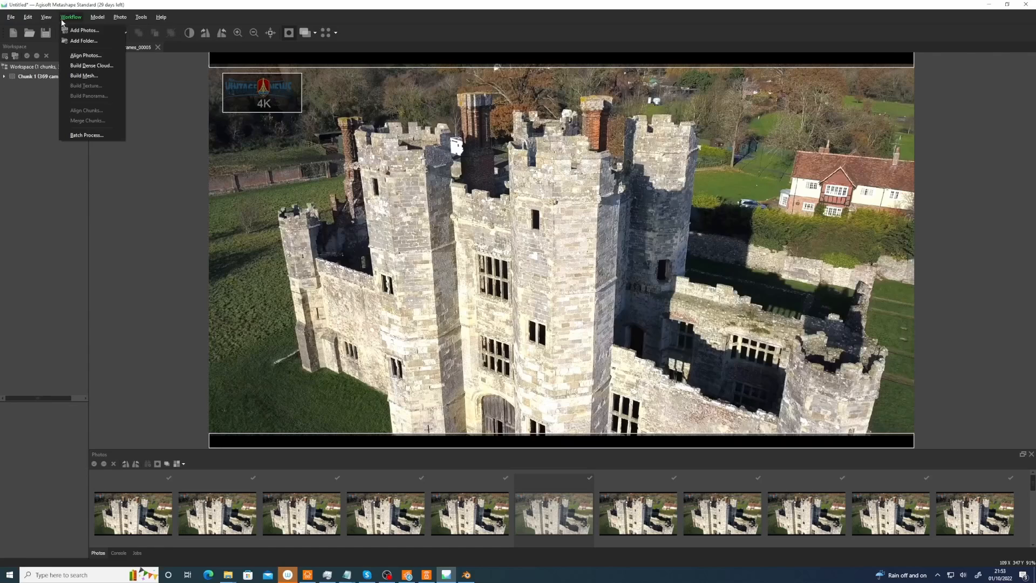
left_click(84, 55)
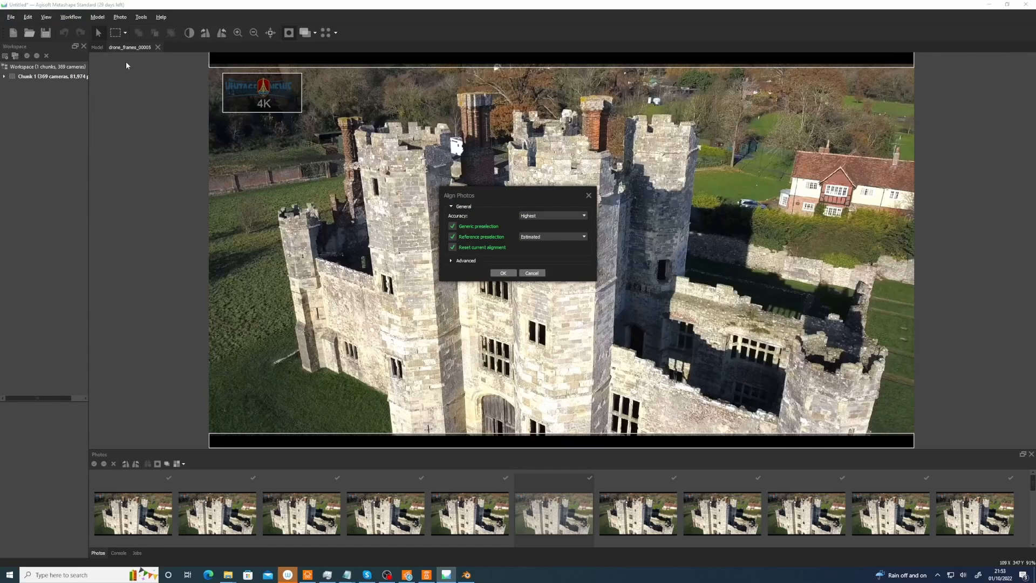
mouse_move(556, 218)
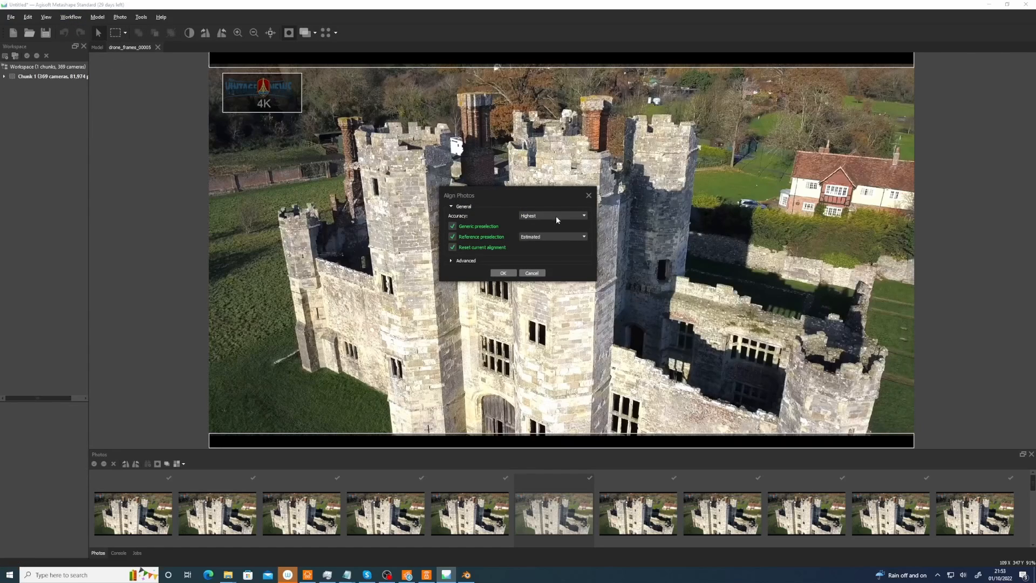
left_click(583, 236)
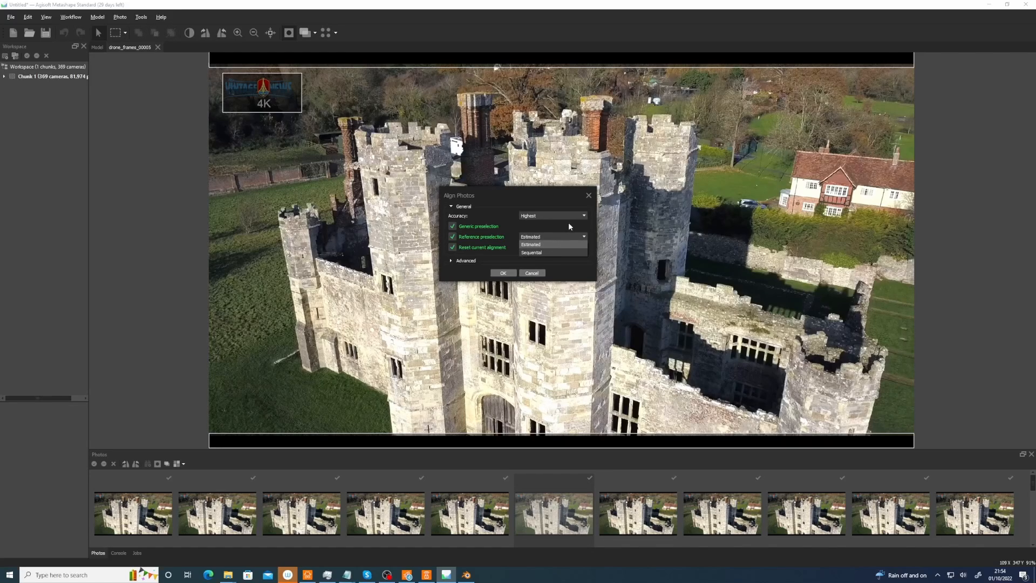
left_click(531, 244)
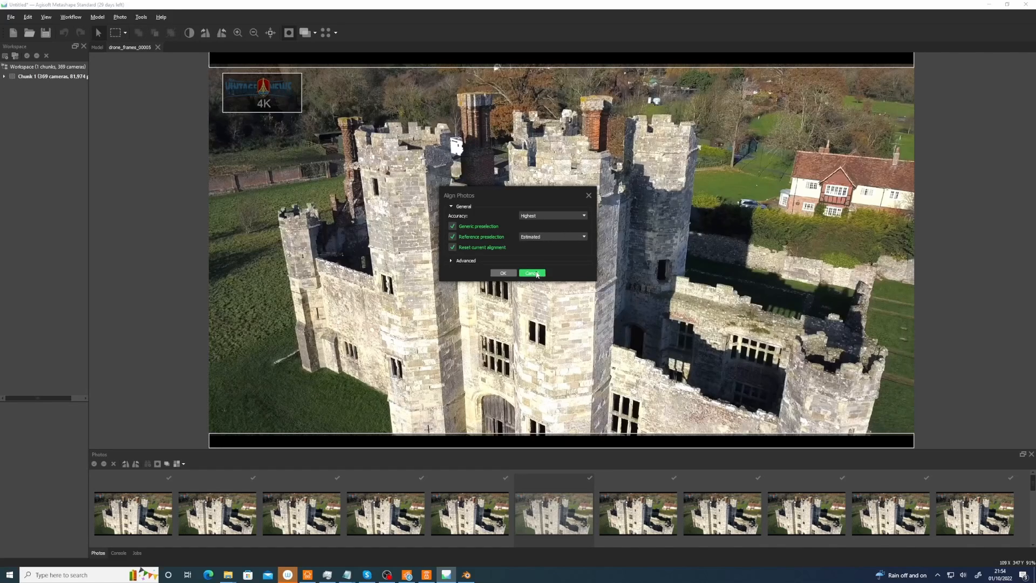
left_click(453, 247)
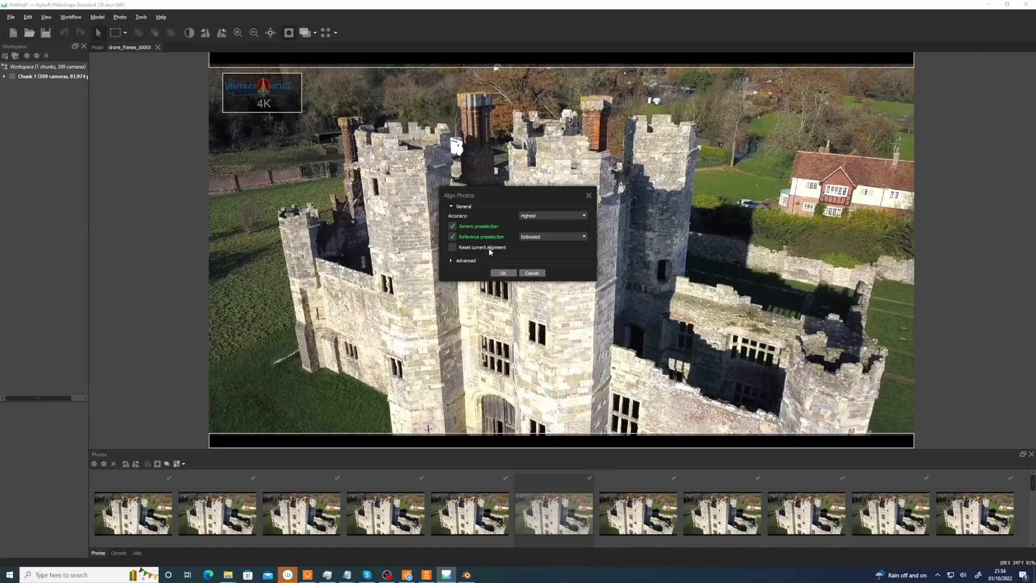
mouse_move(556, 244)
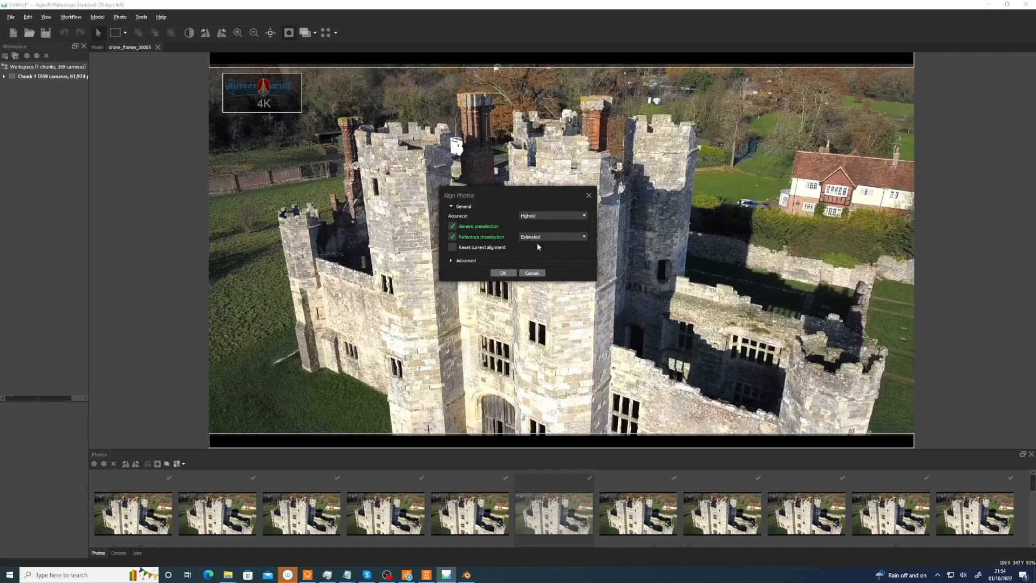
left_click(503, 273)
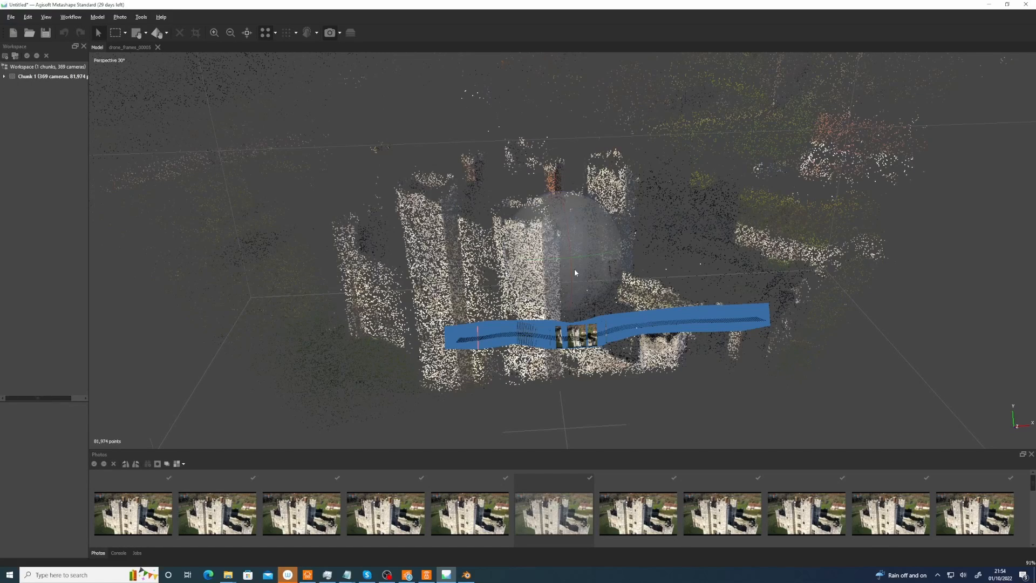
mouse_move(585, 274)
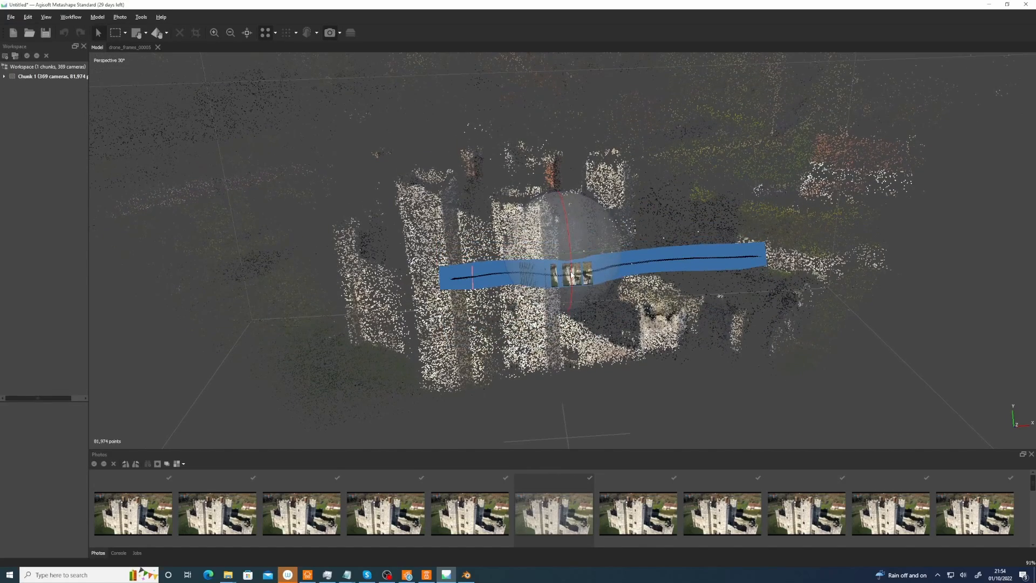
- Inspect the finished sparse castle point cloud and camera track in the Model view
left_click(7, 17)
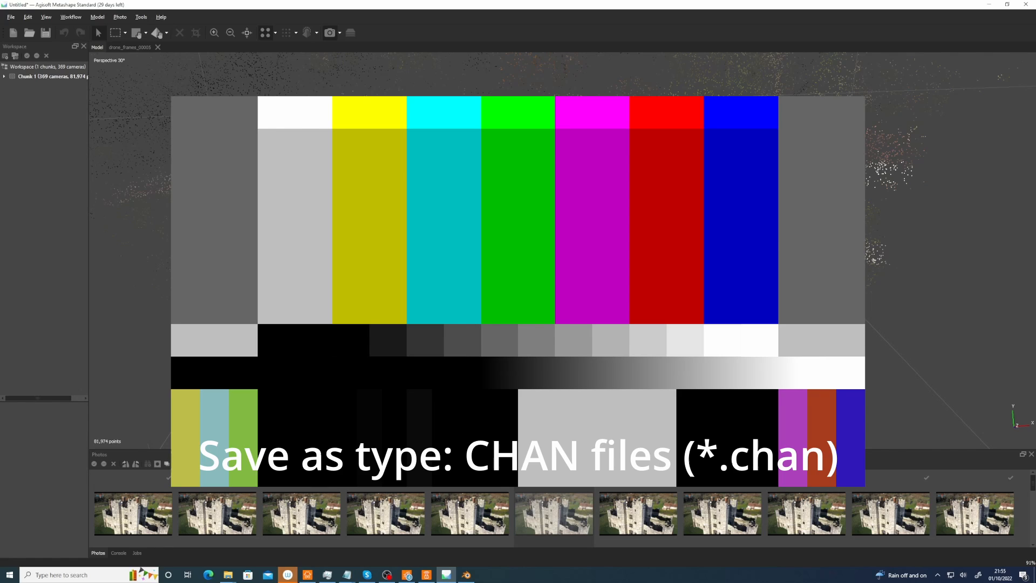
- Export the tracked cameras as a CHAN file for Blender
left_click(10, 16)
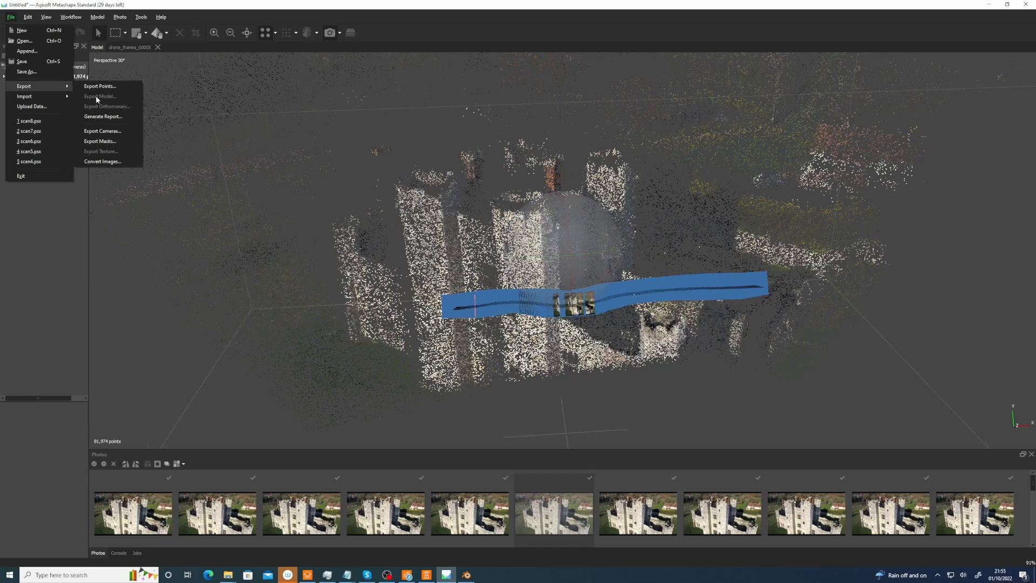
mouse_move(102, 131)
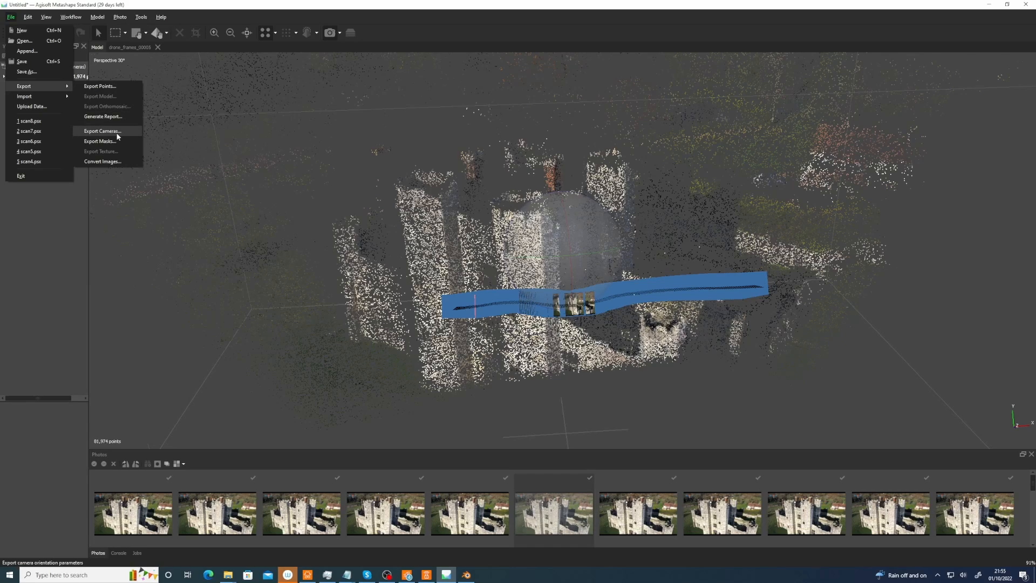
mouse_move(123, 142)
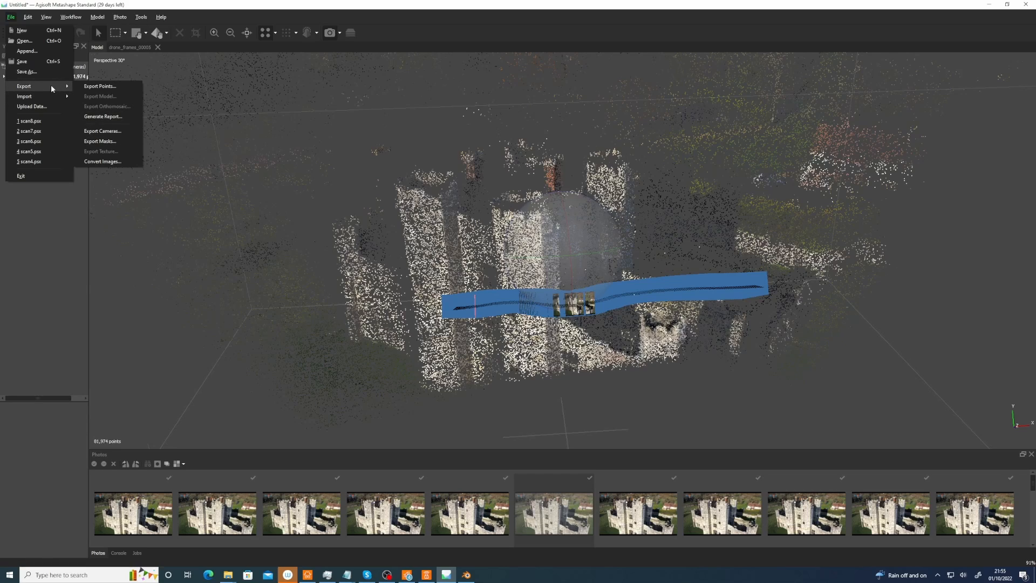
mouse_move(125, 88)
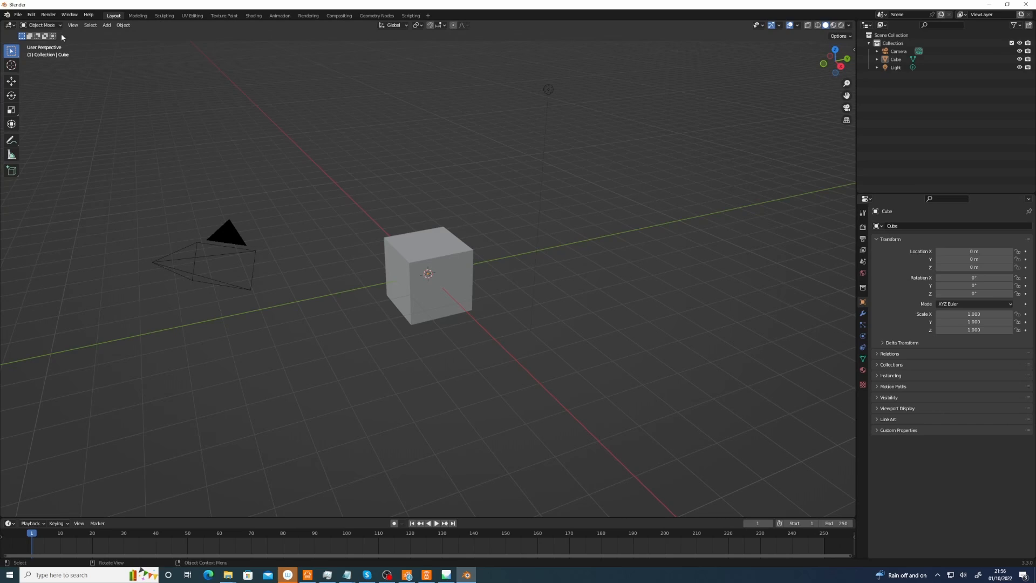
- Select the camera and enable the 'chan' Nuke Animation Format add-on in Preferences
left_click(19, 15)
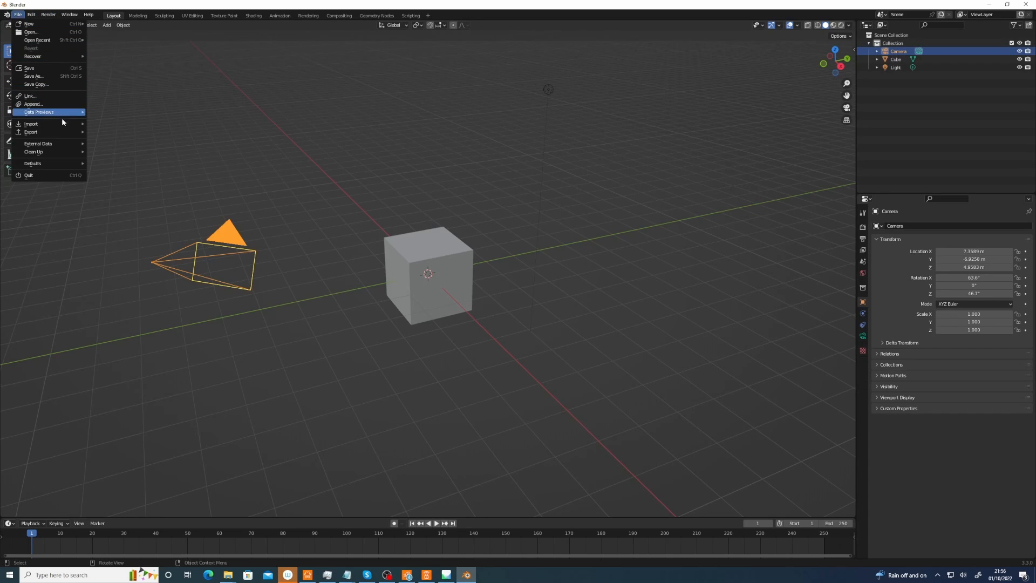
left_click(33, 14)
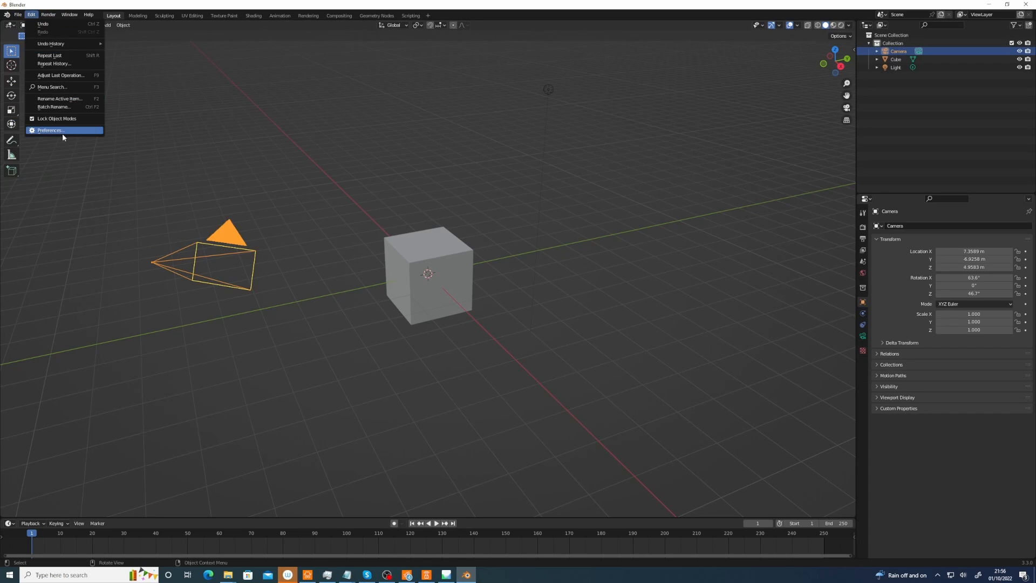
left_click(50, 130)
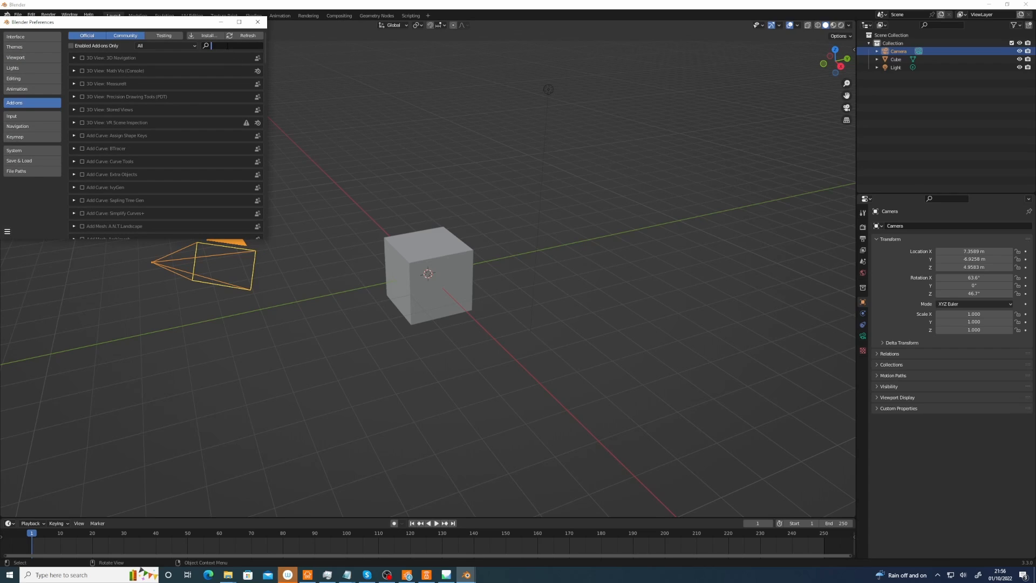
type("chan")
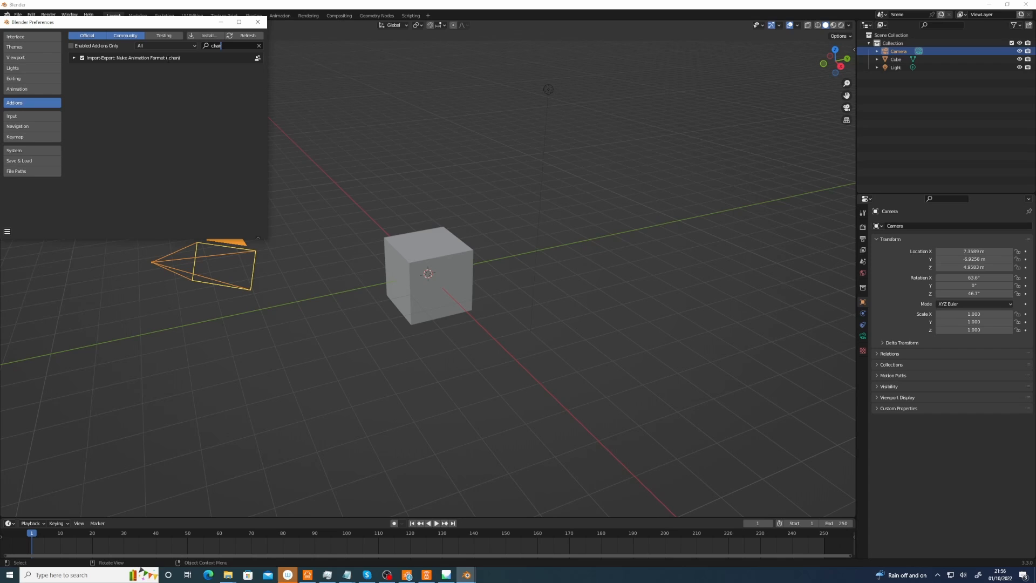
left_click(259, 22)
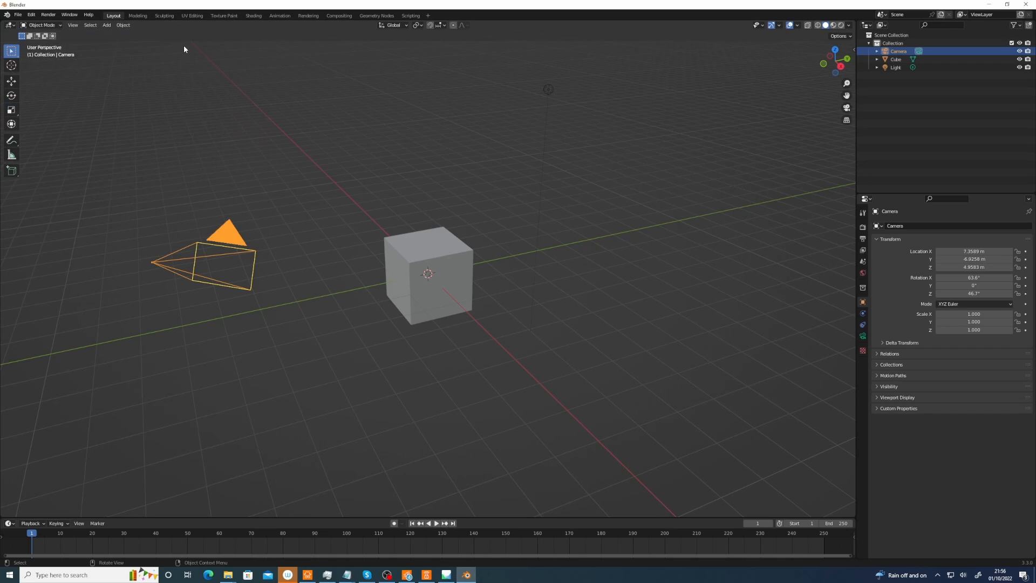
- Import the .chan track onto the camera, set the End frame to 400, and scrub the timeline
left_click(20, 15)
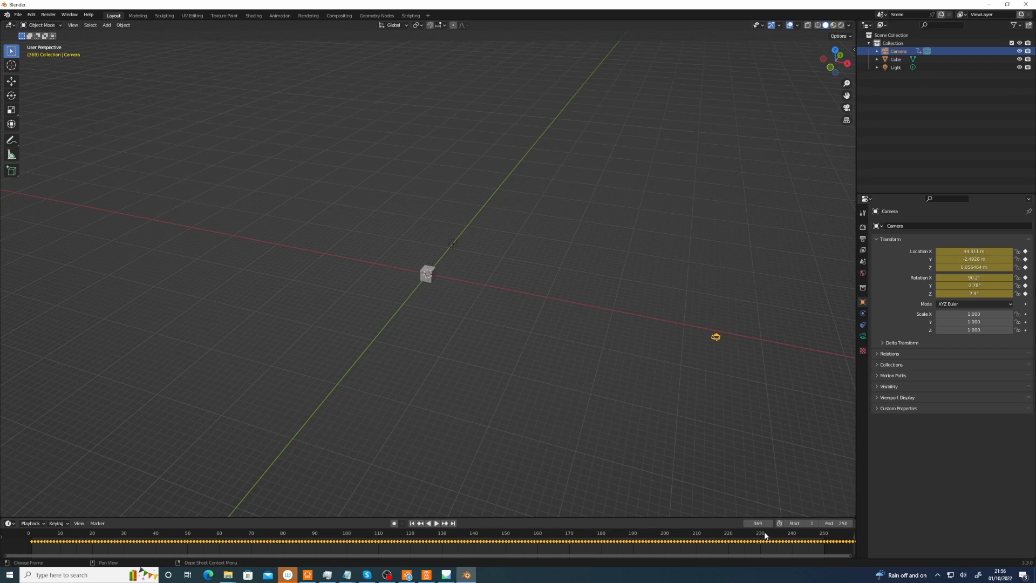
left_click(748, 542)
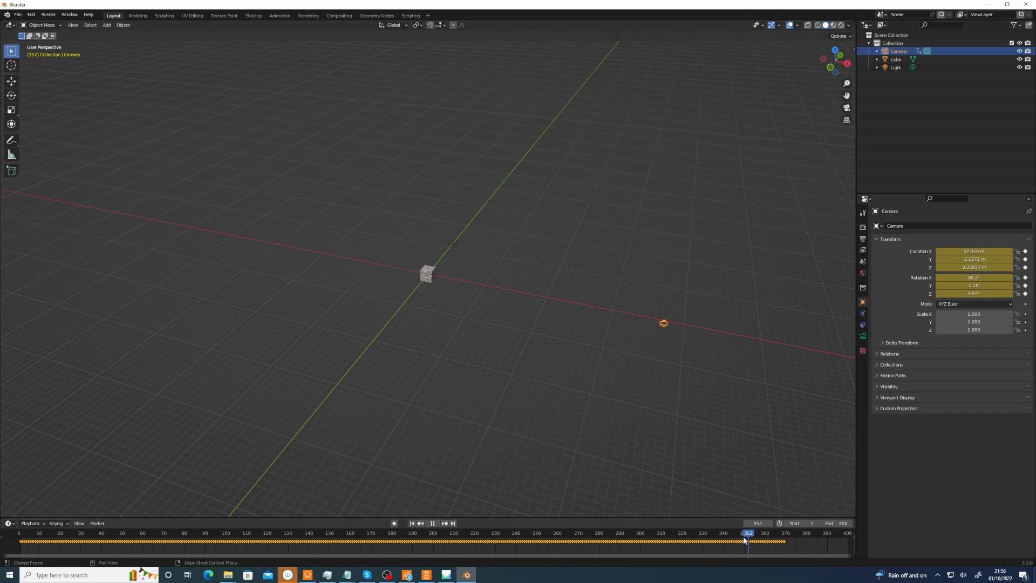
left_click(625, 543)
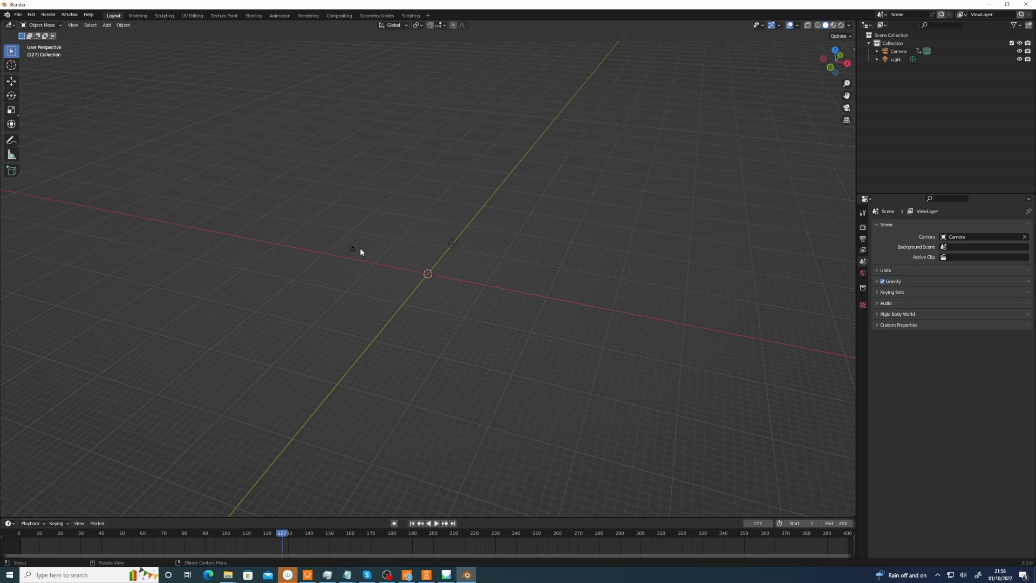
- Import the castle point cloud and view it through the tracked camera
left_click(17, 15)
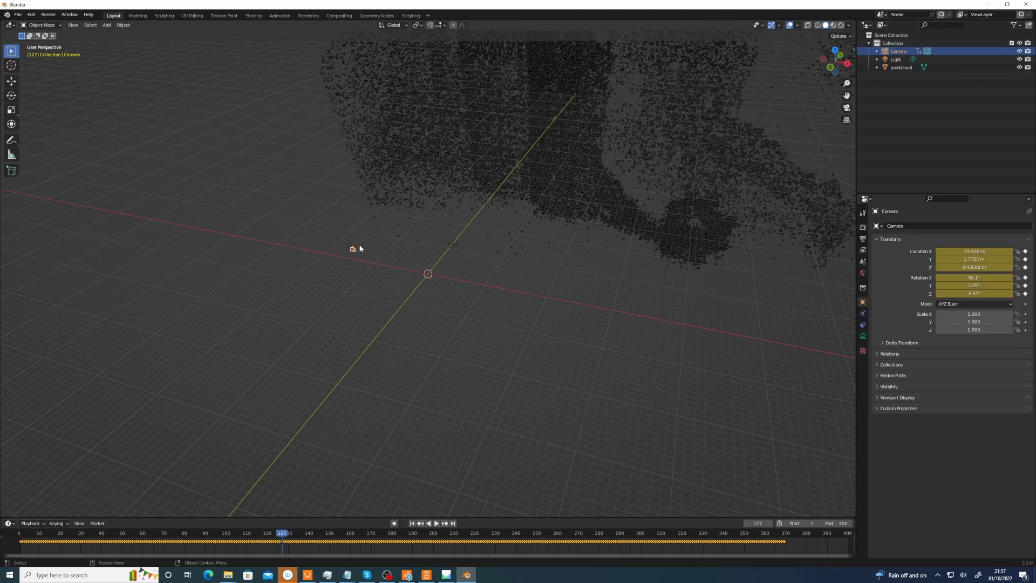
key("KP_0")
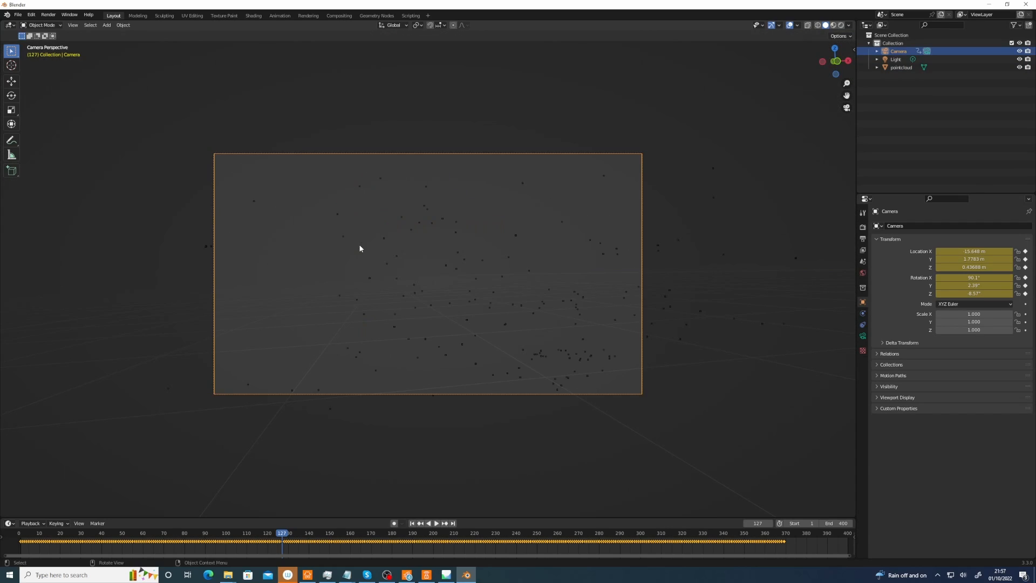
- Show the camera's lens and sensor settings while scrubbing early, late and middle frames
left_click(439, 523)
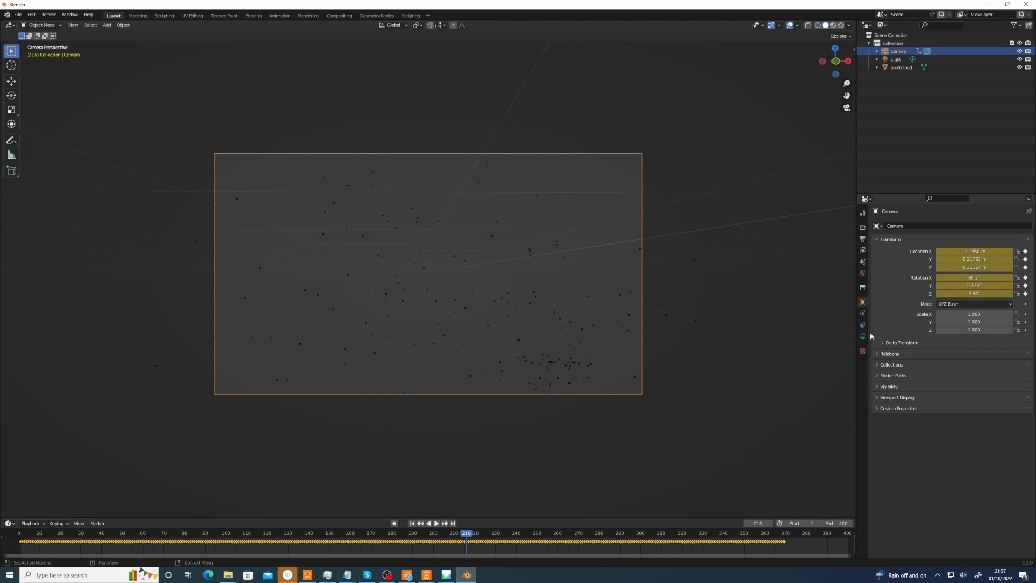
left_click(863, 335)
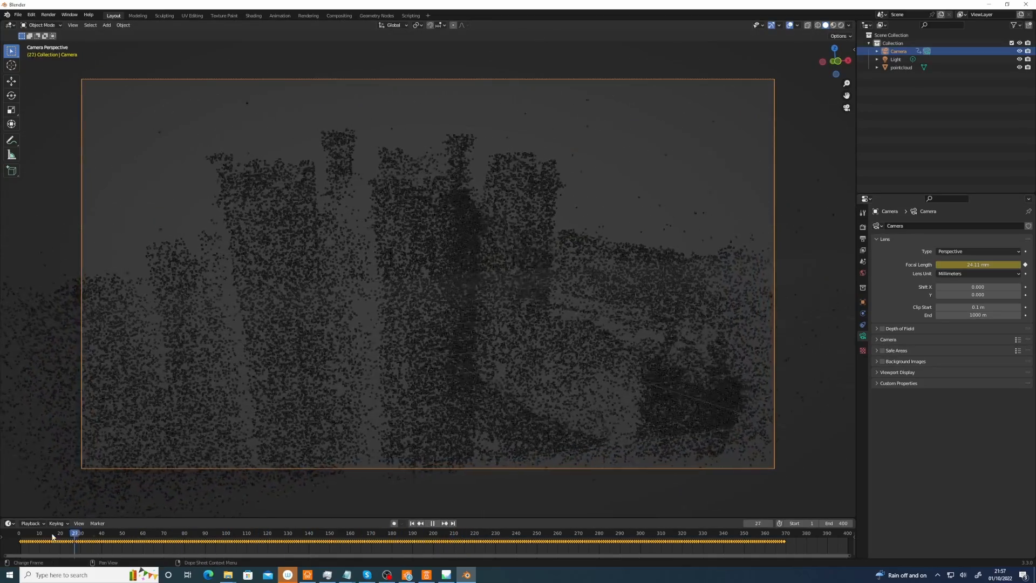
left_click(506, 541)
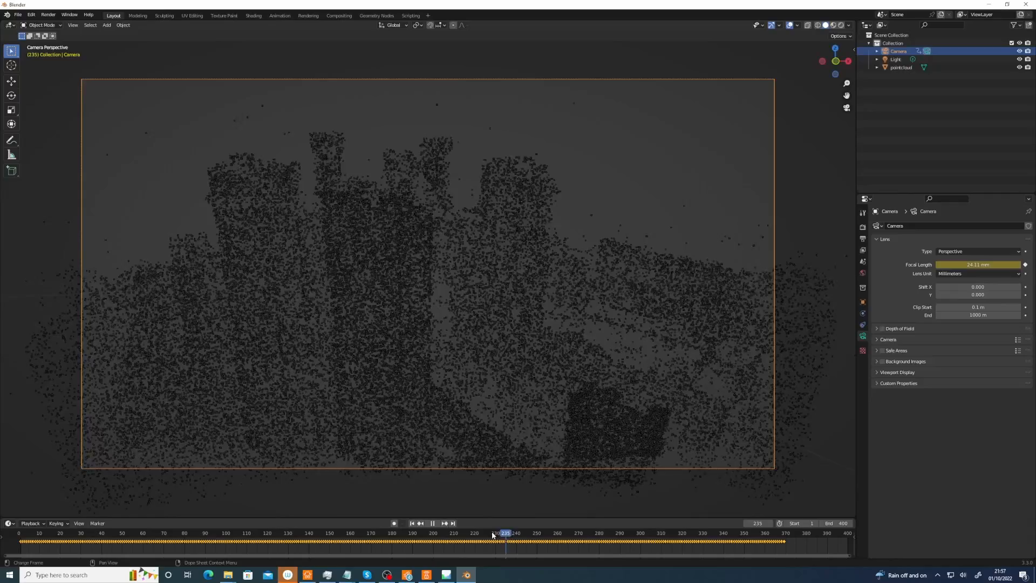
left_click(314, 540)
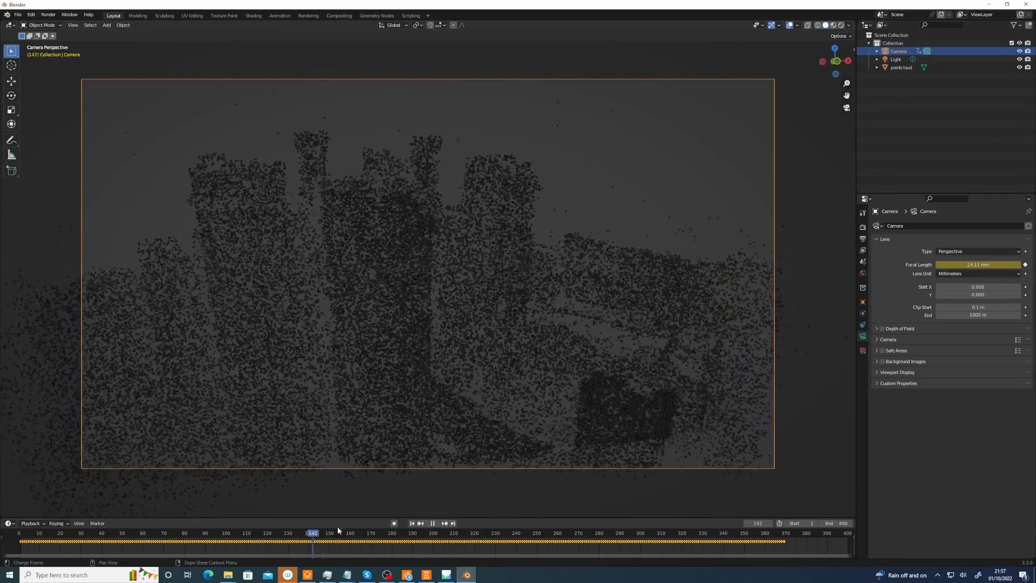
left_click(390, 540)
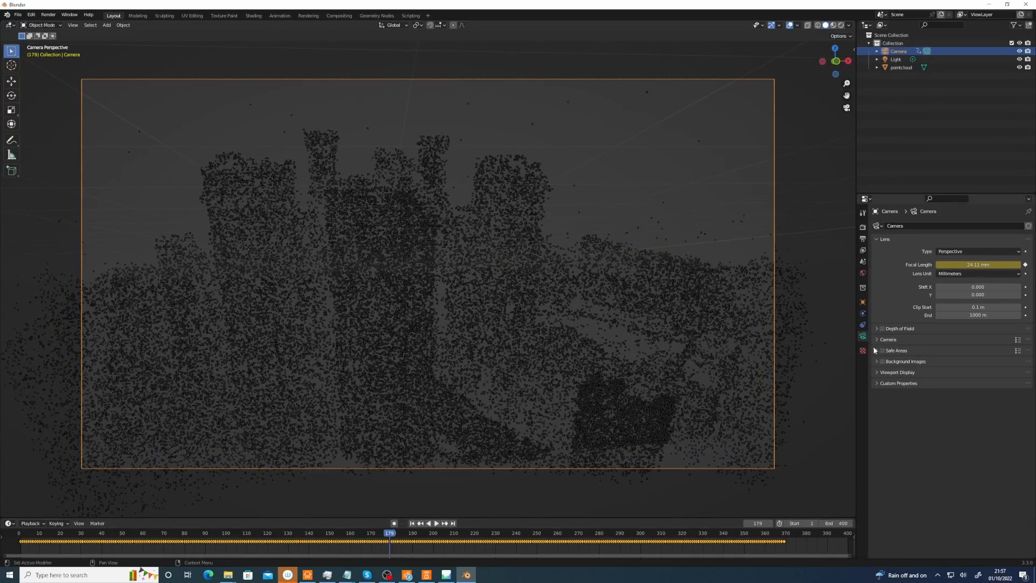
left_click(879, 339)
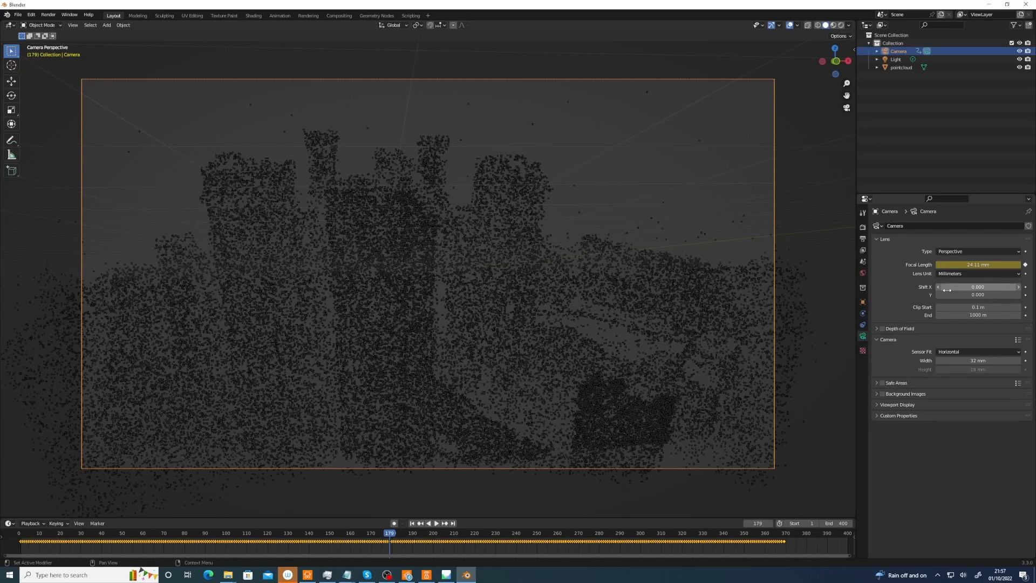
- Add a Movie Clip background image from the drone_frames sequence and check an early frame
left_click(881, 394)
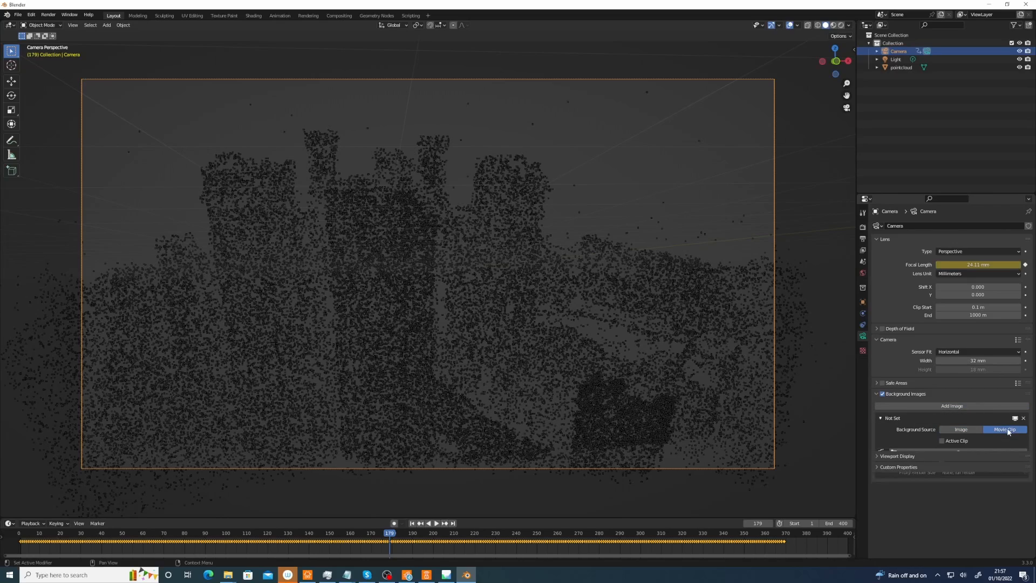
left_click(1005, 429)
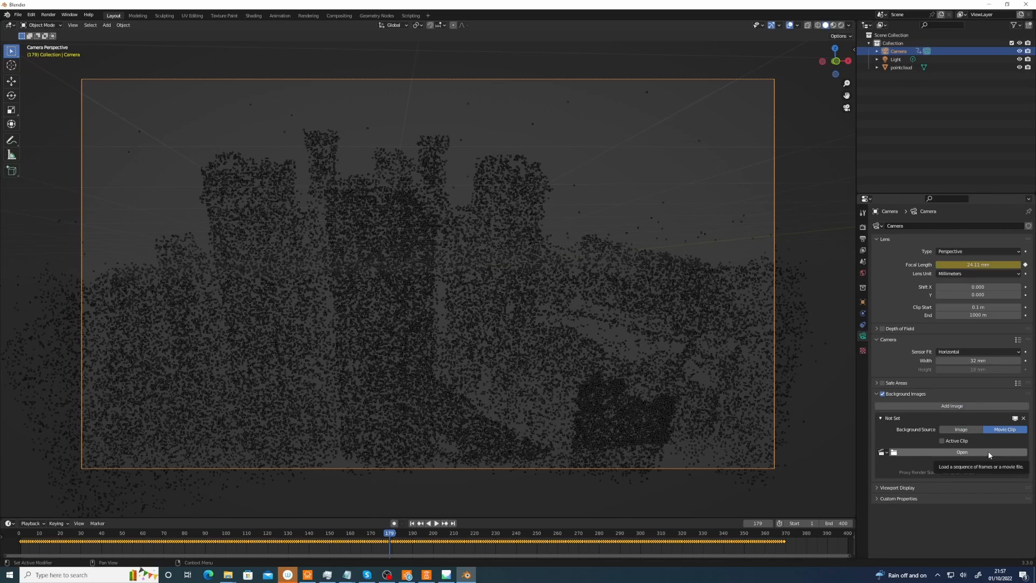
left_click(962, 452)
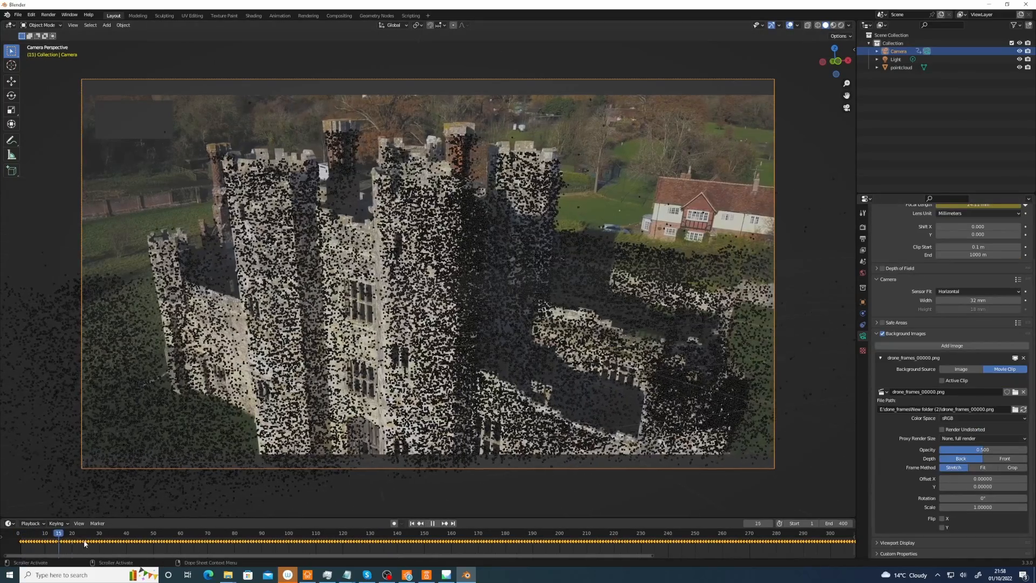
left_click(505, 545)
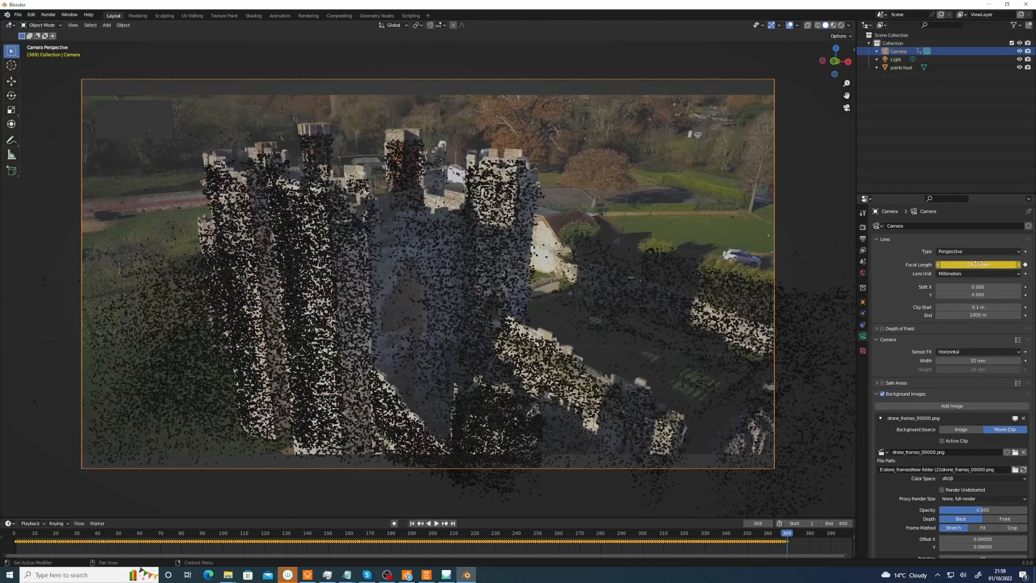
- Clear the Focal Length keyframes and drag the value to about 24.4 mm
right_click(978, 264)
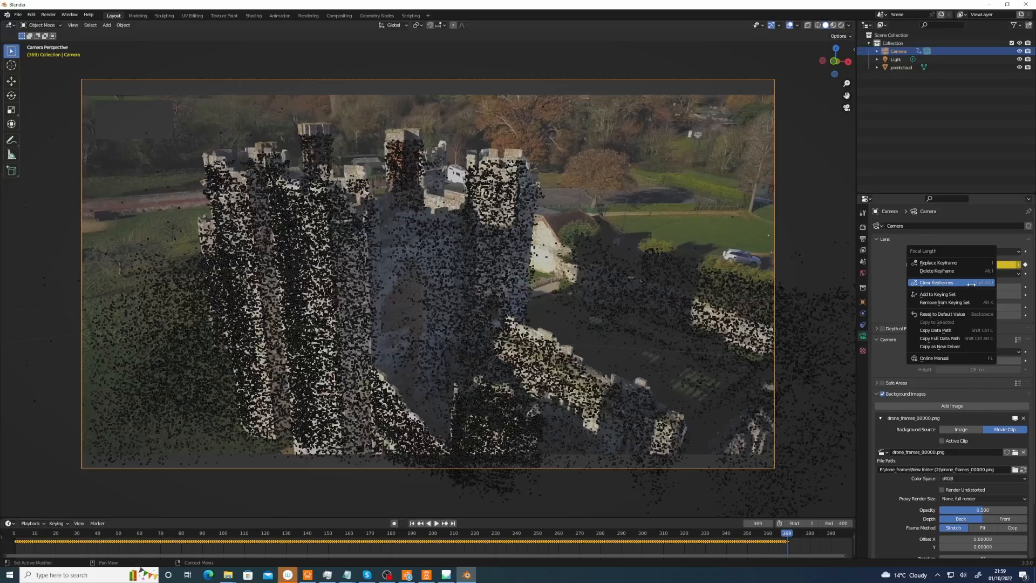
left_click(936, 282)
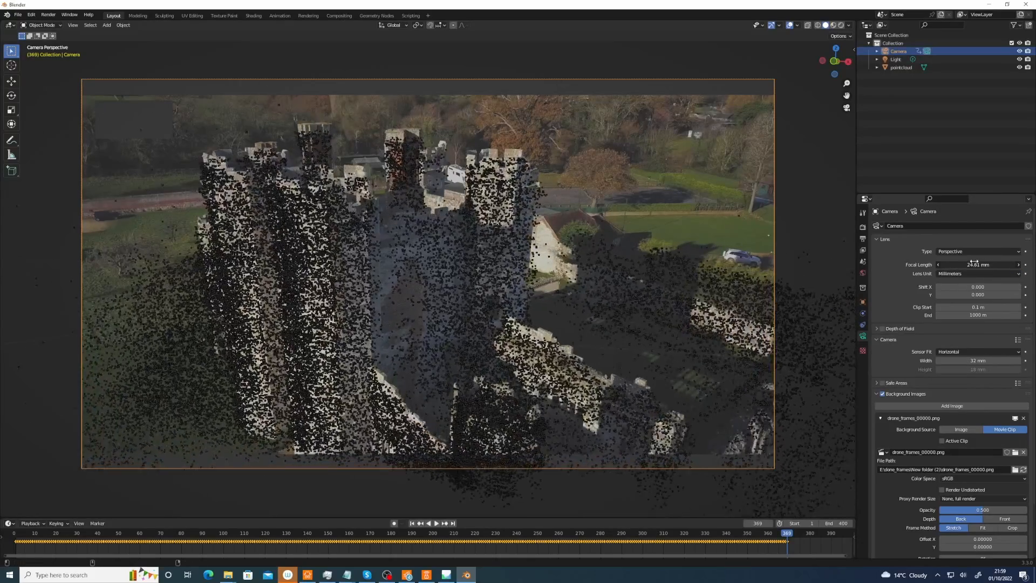
left_click_drag(972, 265, 981, 265)
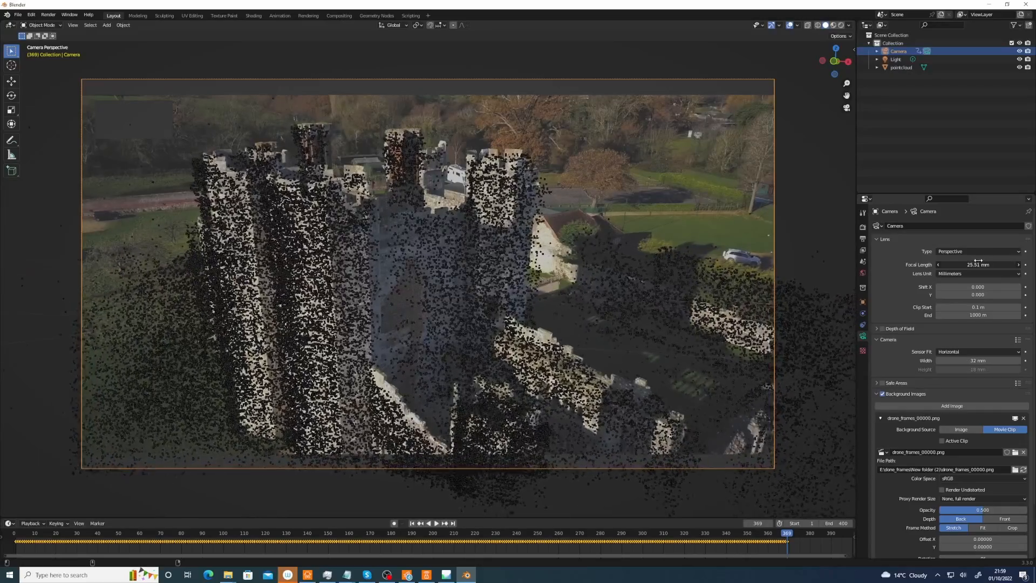
left_click_drag(978, 265, 969, 265)
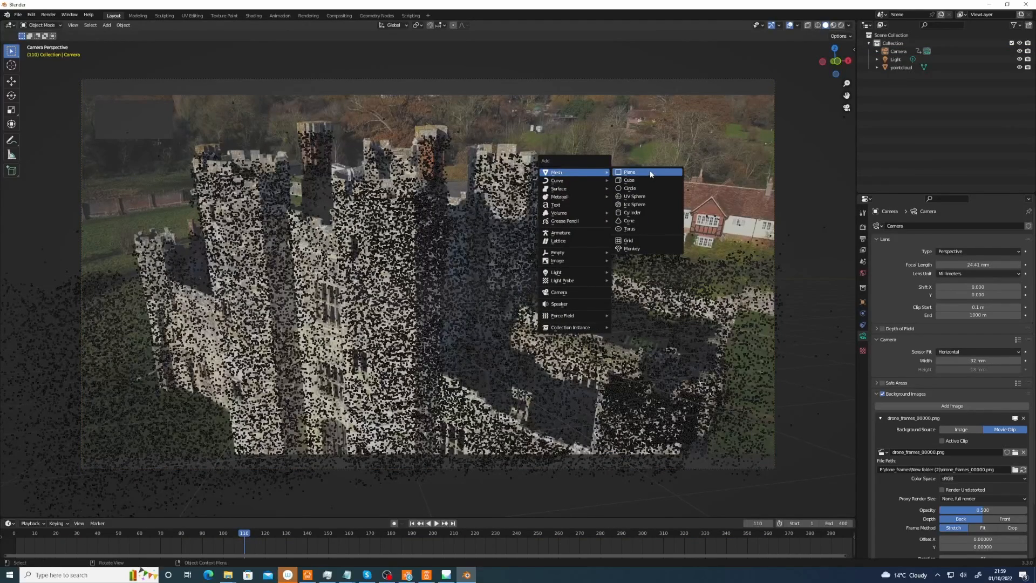
- Add a Plane, enter Edit Mode, and set snapping to Vertex
left_click(630, 171)
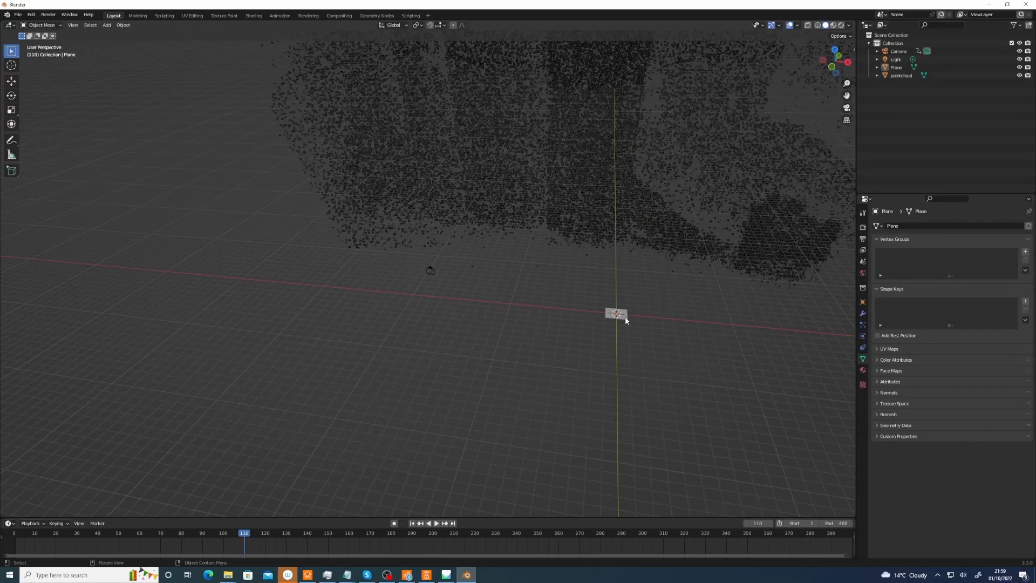
key("Tab")
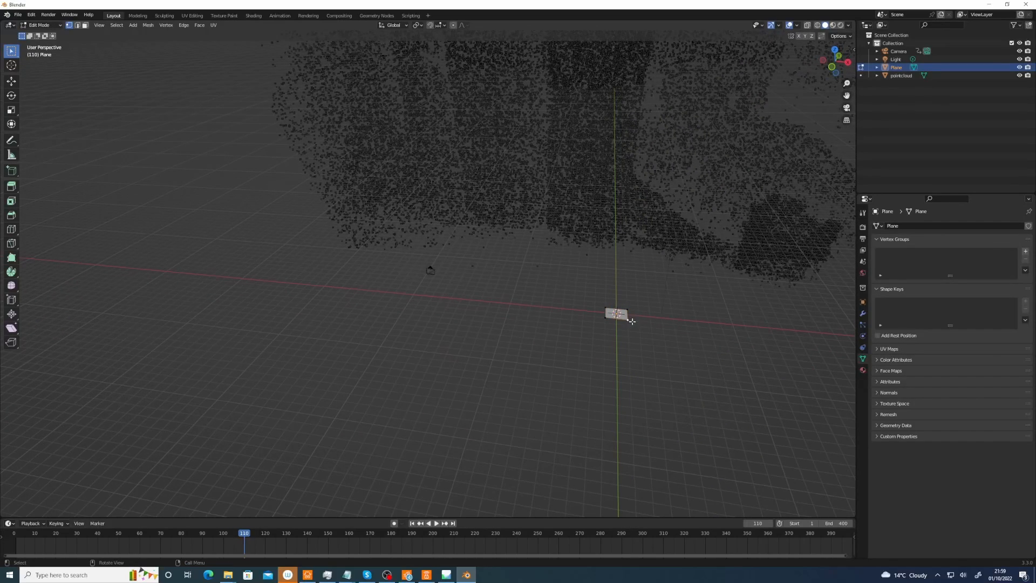
left_click(429, 25)
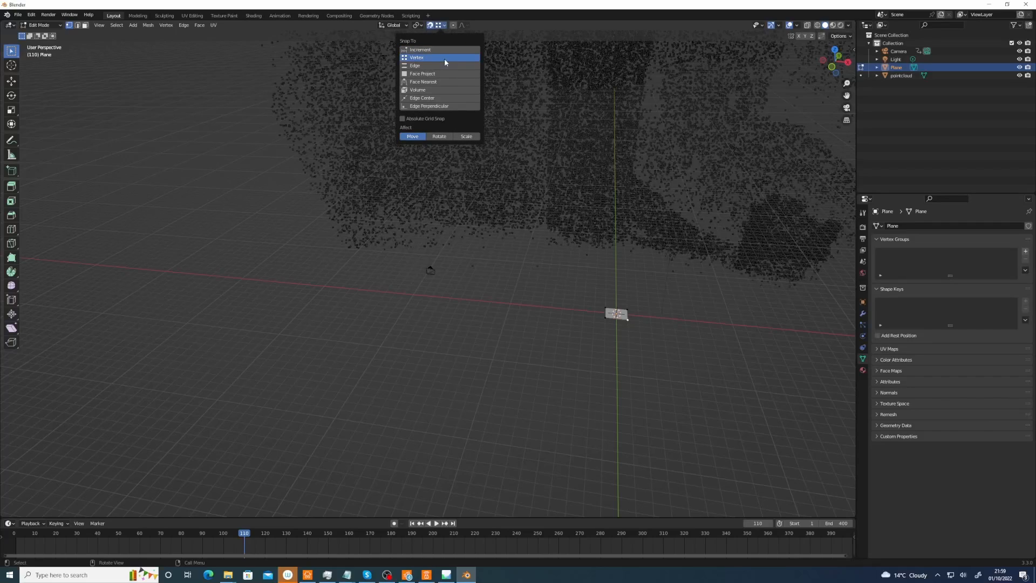
left_click(414, 57)
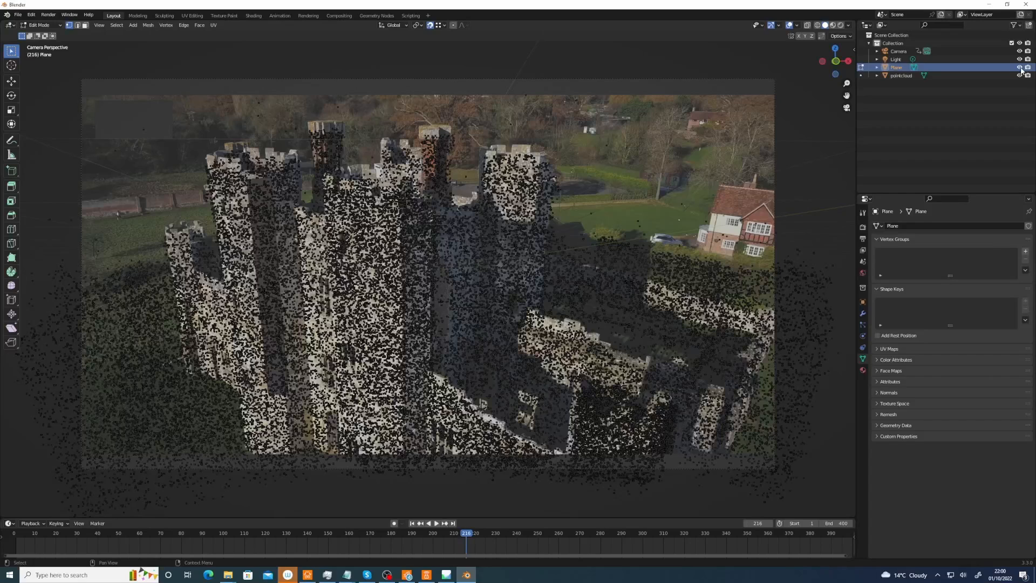
- Split the viewport vertically, pairing the camera view with a User Perspective view
left_click(1017, 75)
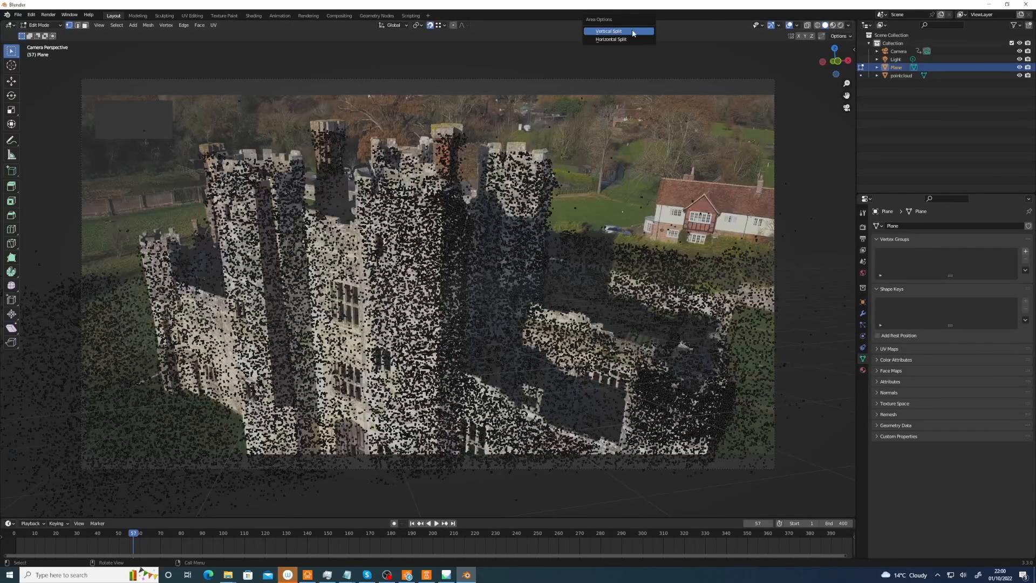
left_click(617, 30)
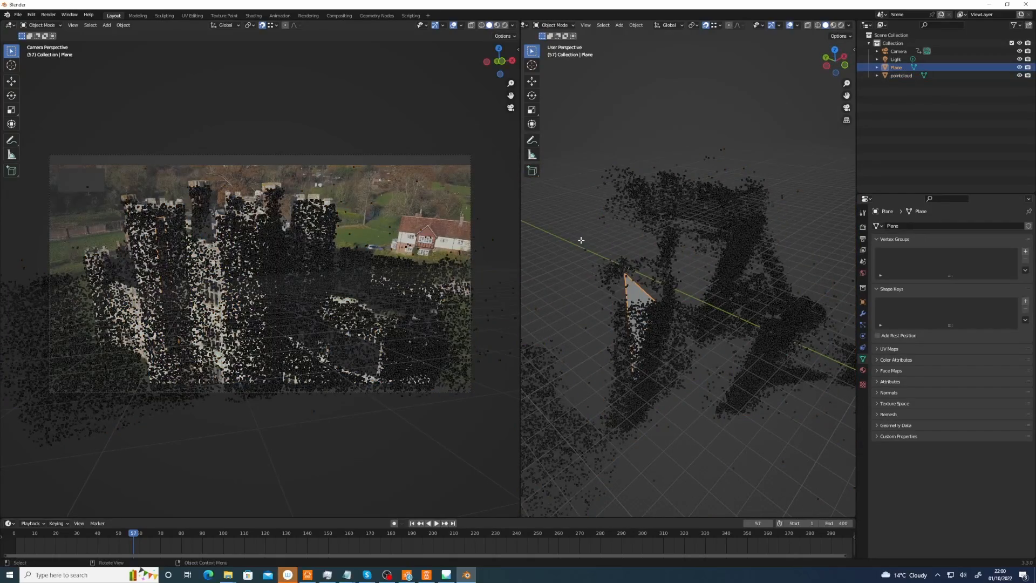
- Snap the plane's vertices onto tower points, hide the pointcloud, and check from another frame and angle
key("Tab")
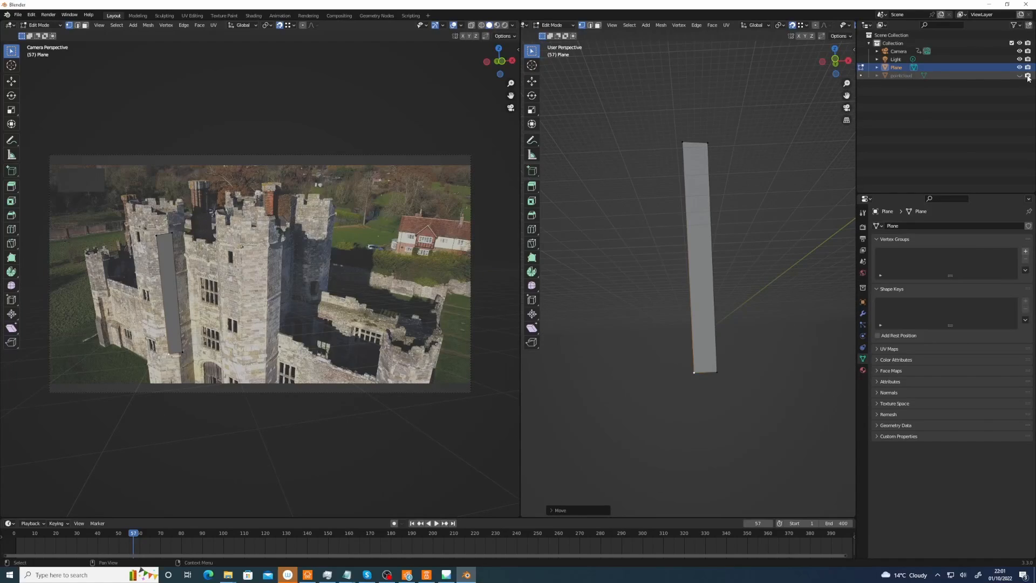
left_click(72, 533)
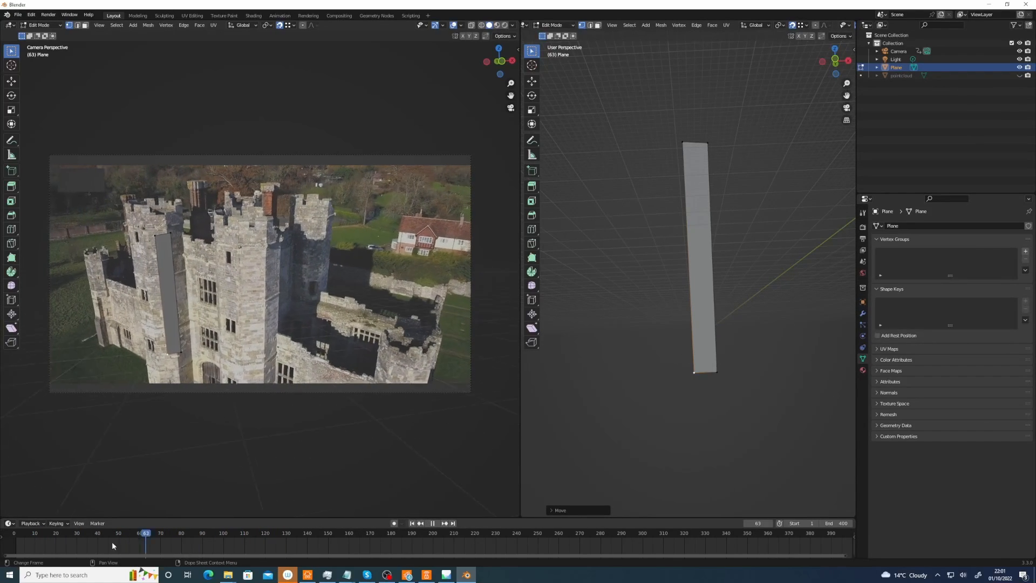
left_click(32, 544)
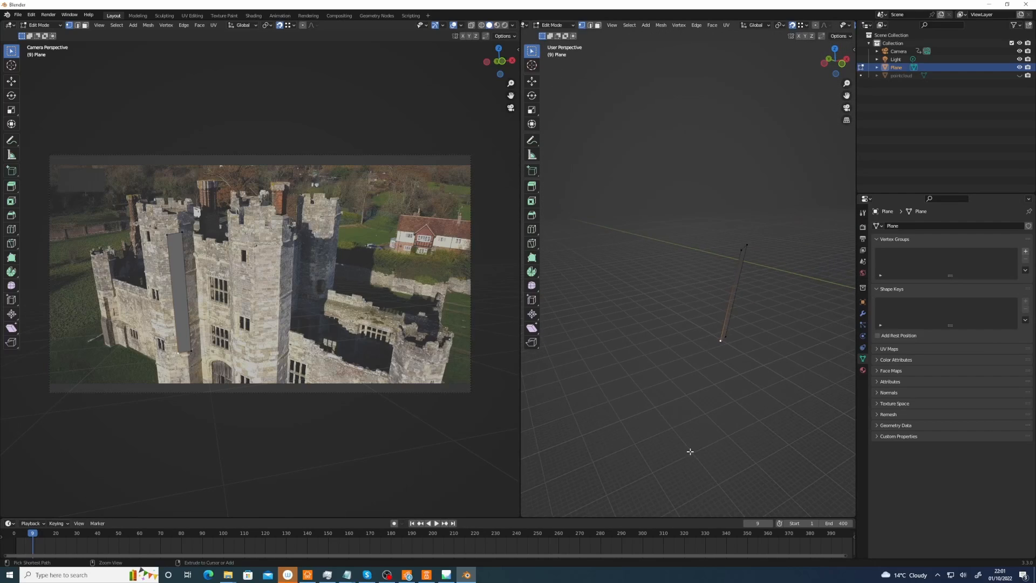
left_click_drag(690, 451, 732, 367)
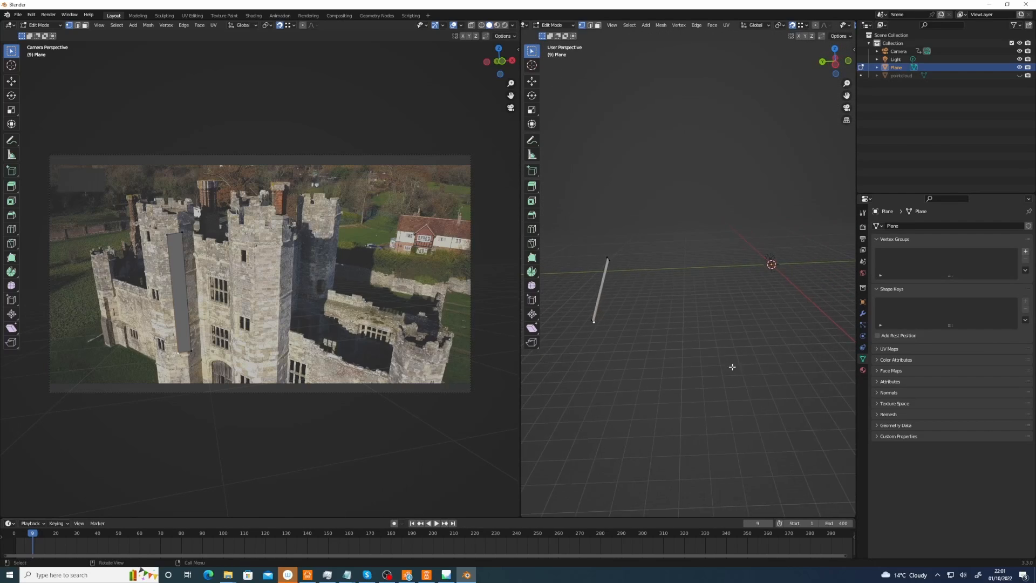